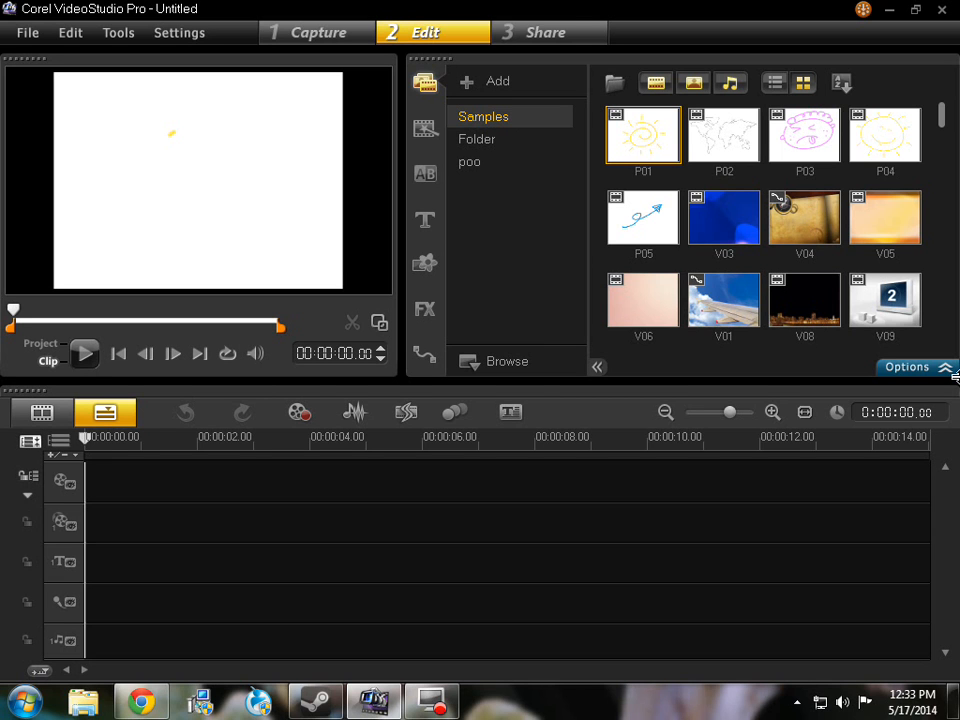
mouse_move(490, 180)
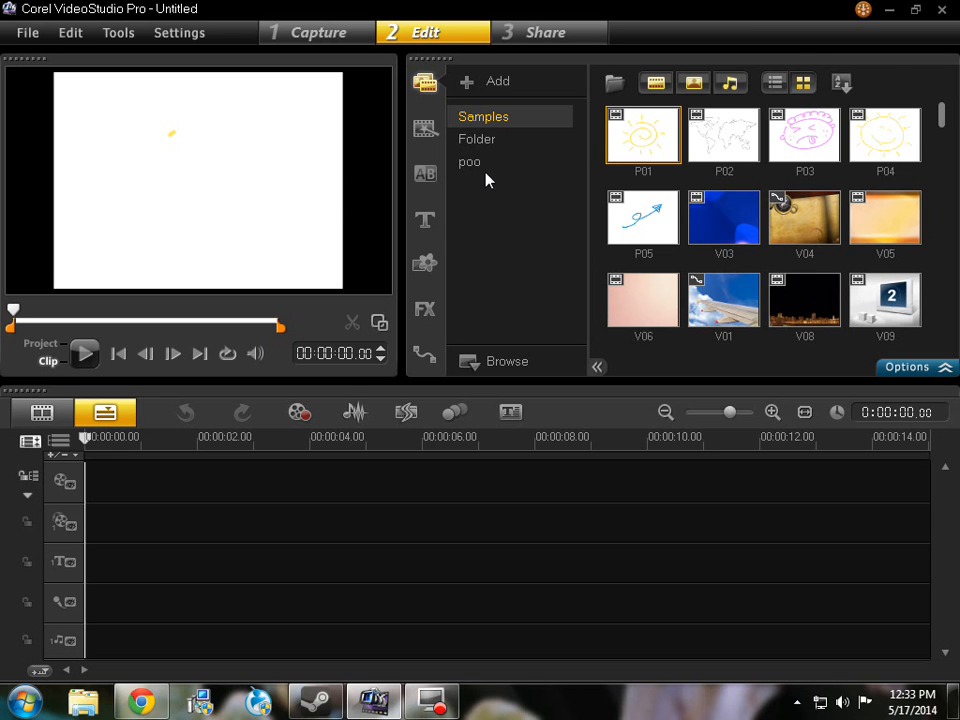
Step: Create a 'YOUR NAME' title clip at the start of the title track
left_click(425, 220)
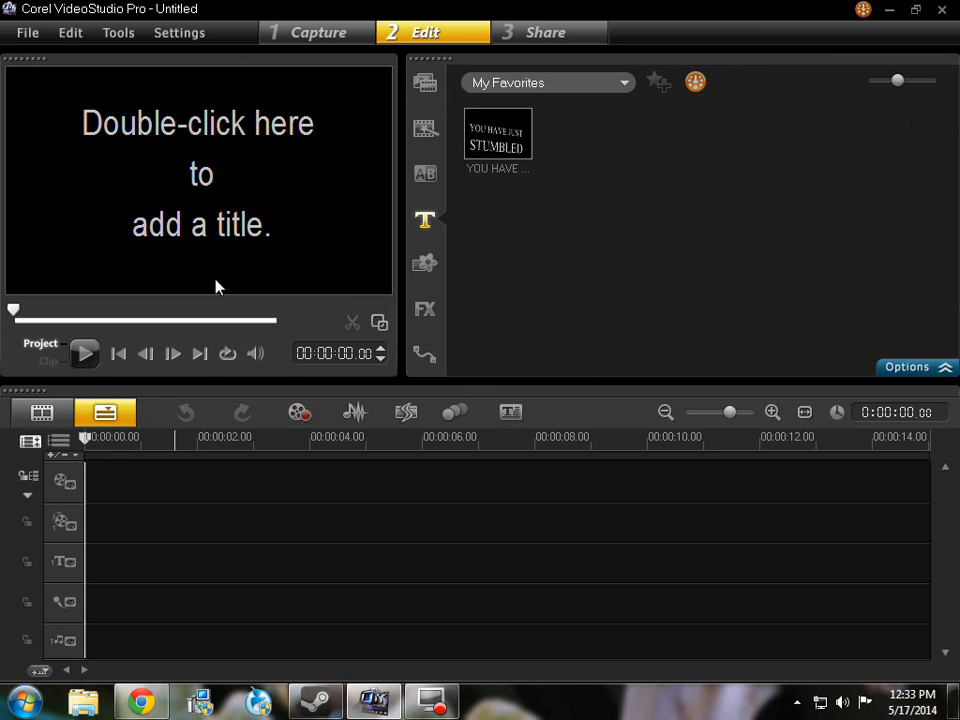
double_click(198, 175)
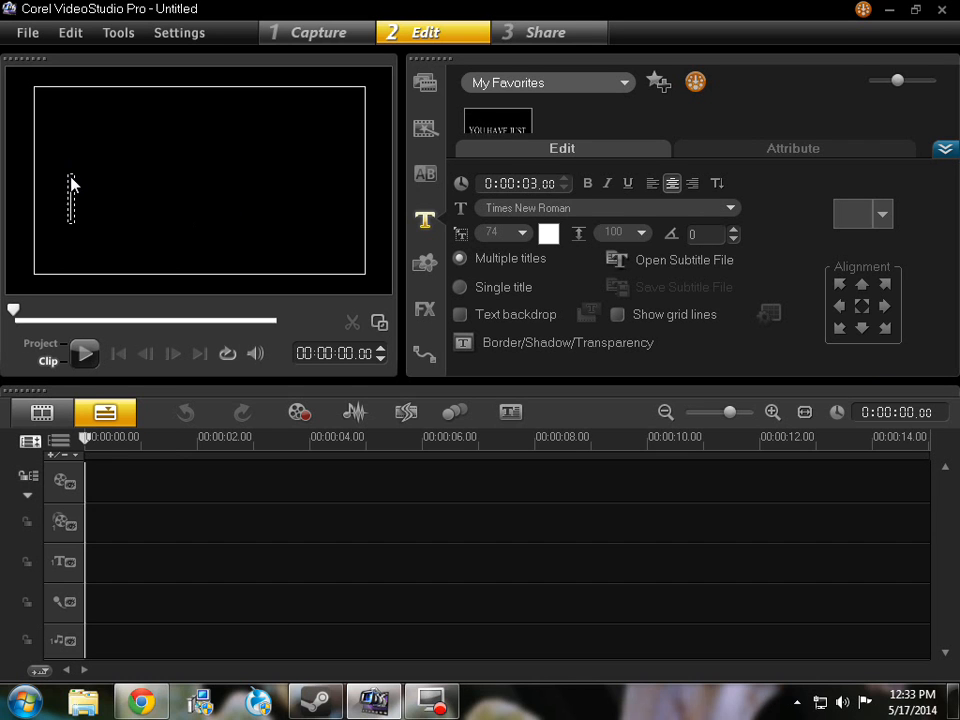
mouse_move(95, 159)
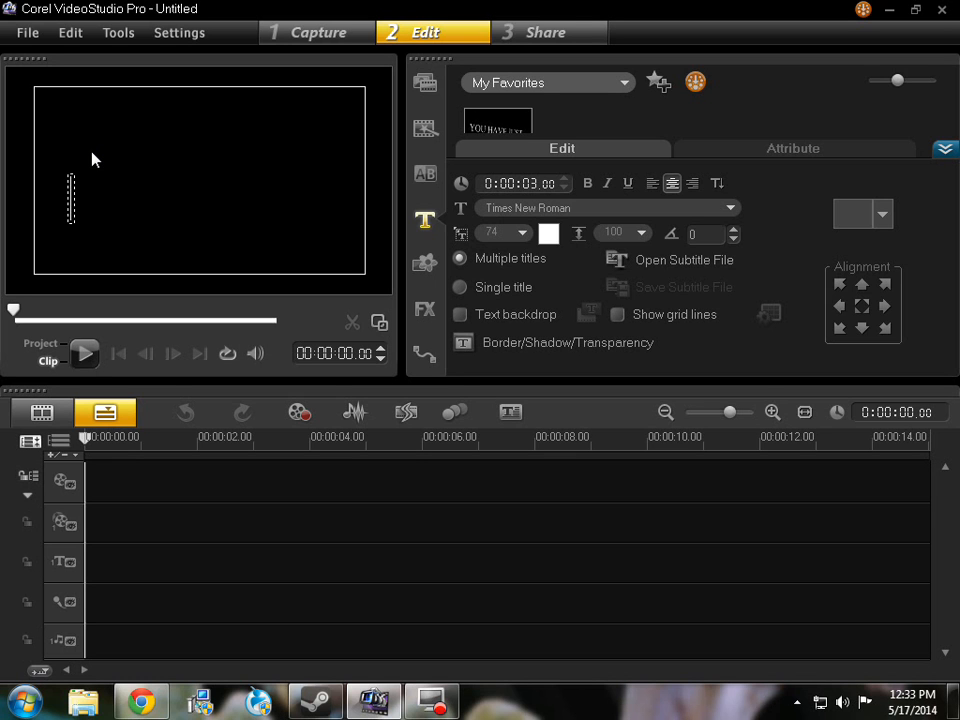
type("YOUR")
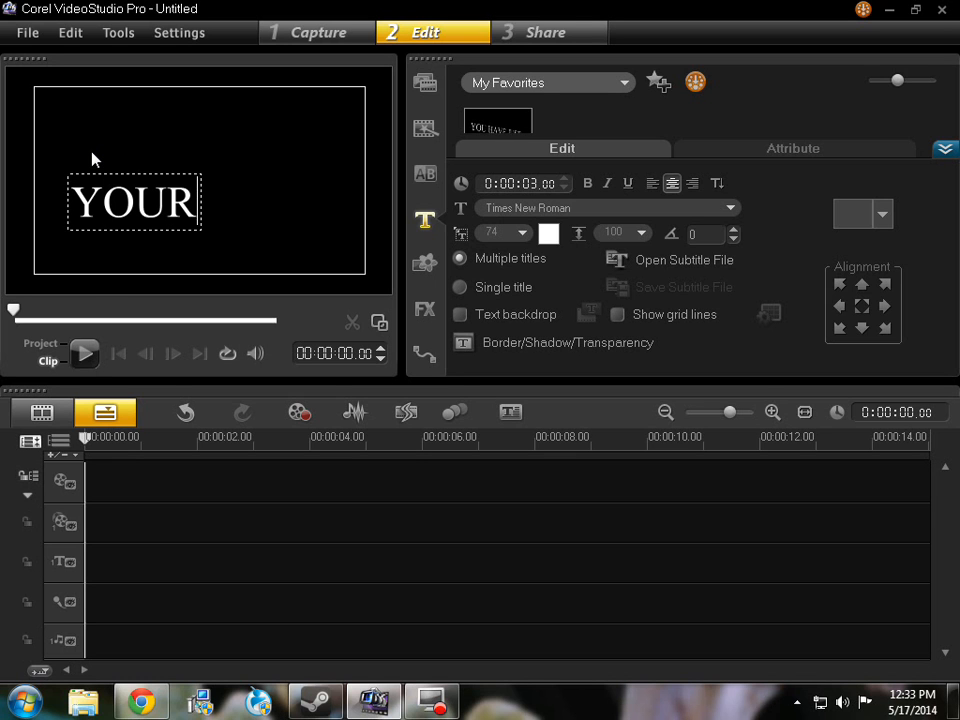
type("NAME")
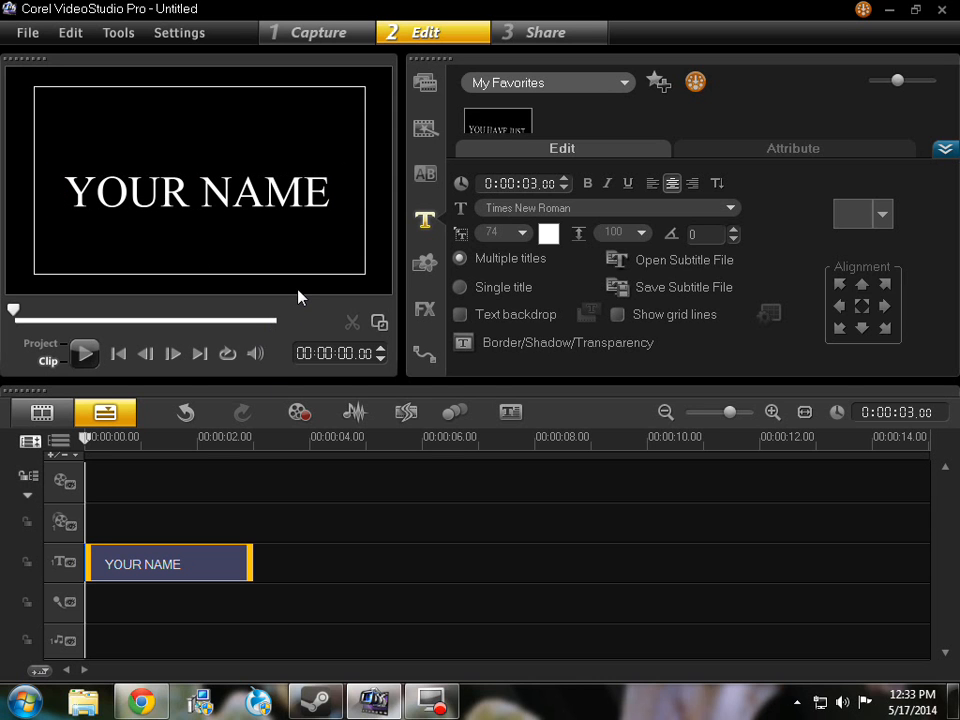
mouse_move(340, 568)
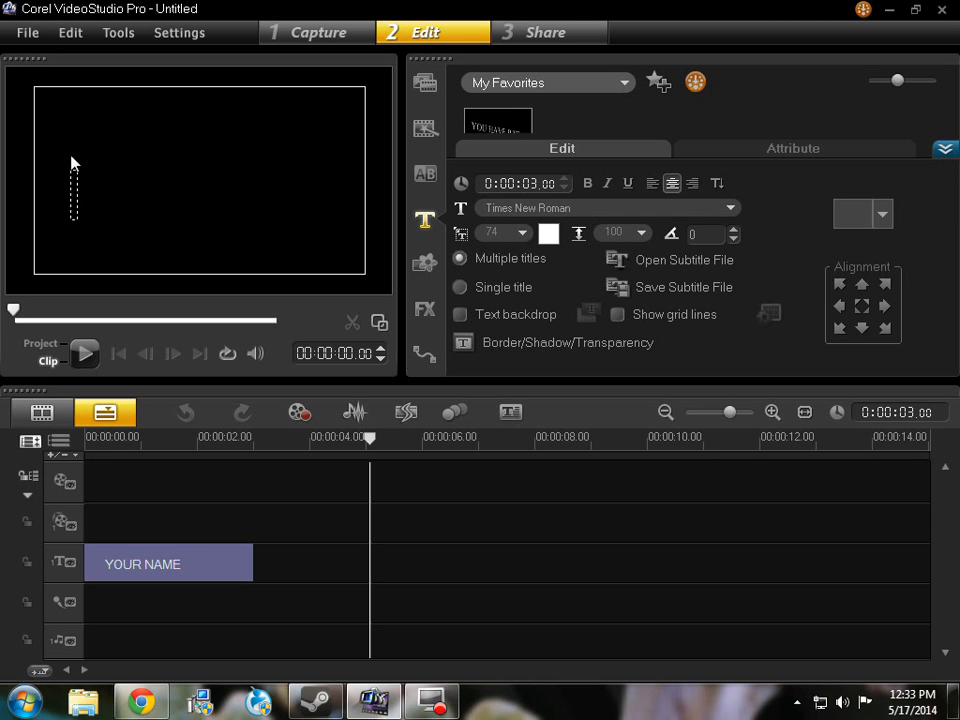
Step: Copy the 'YOUR NAME' clip and paste it further along the title track
right_click(168, 563)
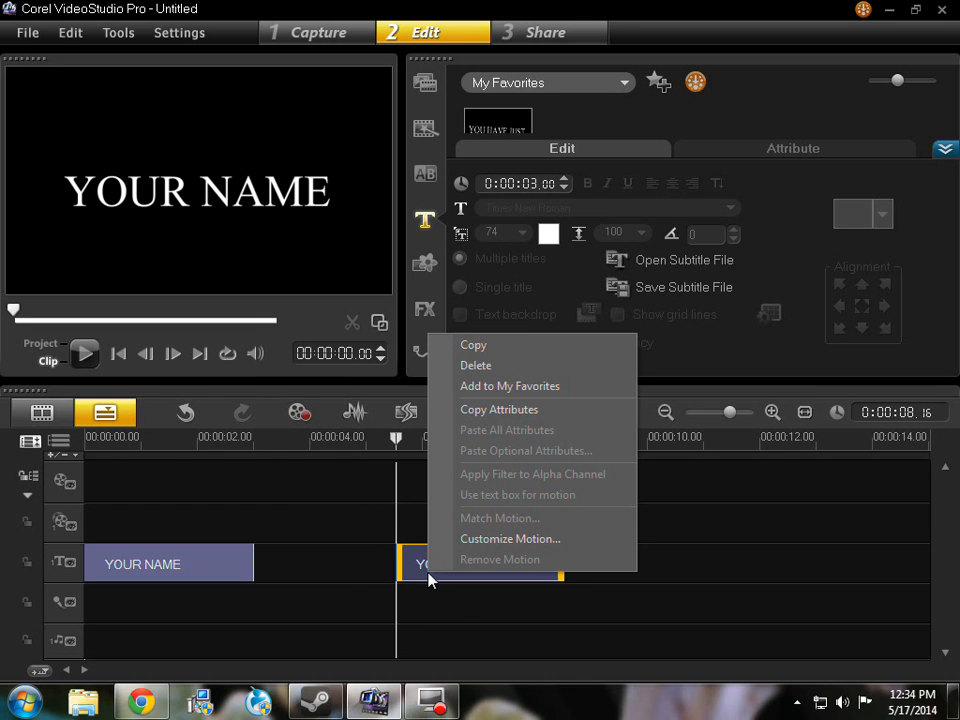
mouse_move(573, 320)
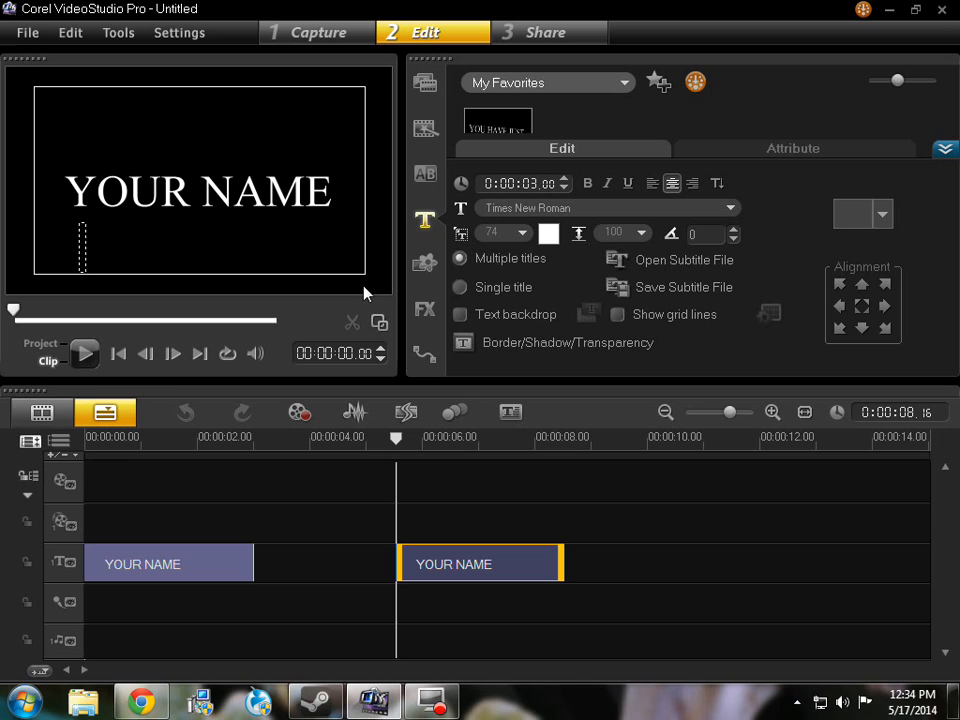
Step: Type a second line under YOUR NAME and correct it to 'SUBSCRIBE' in capitals
type("Sunscri")
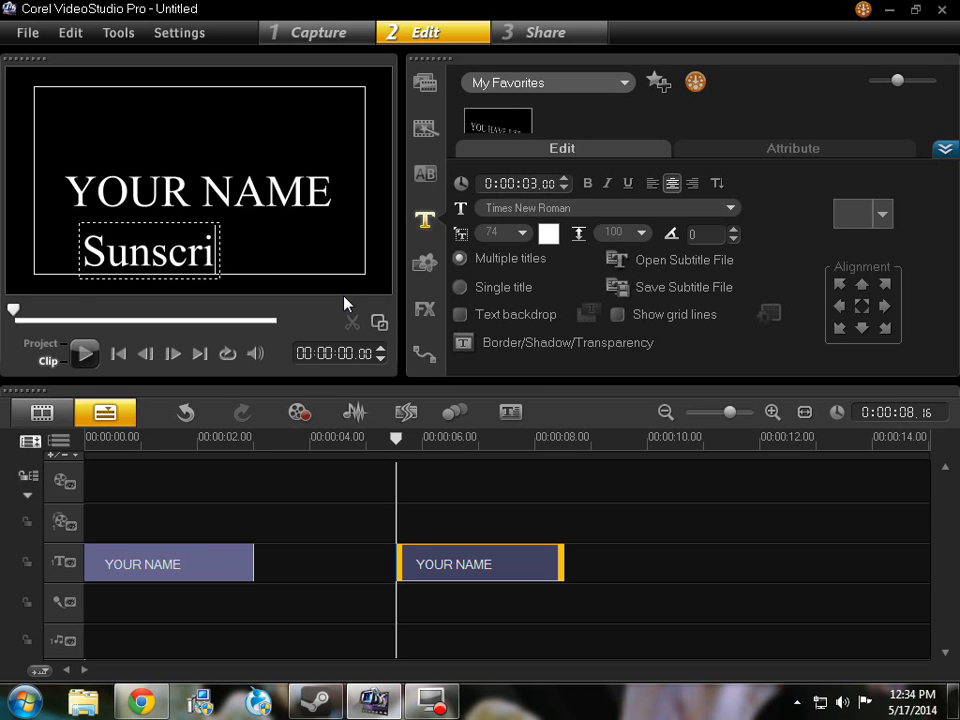
type("be")
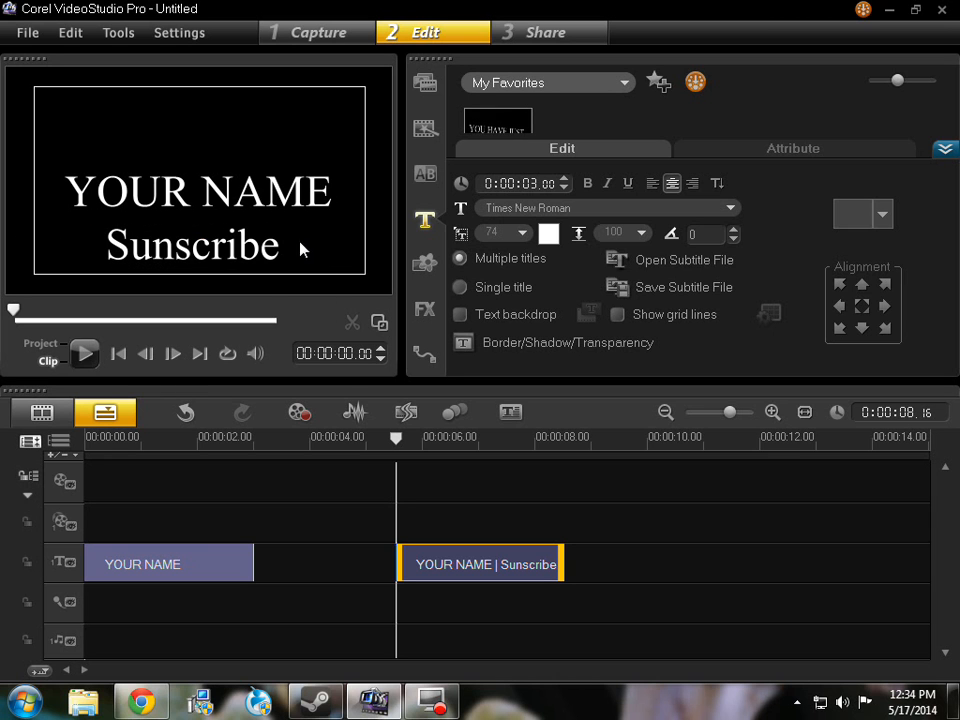
left_click(192, 245)
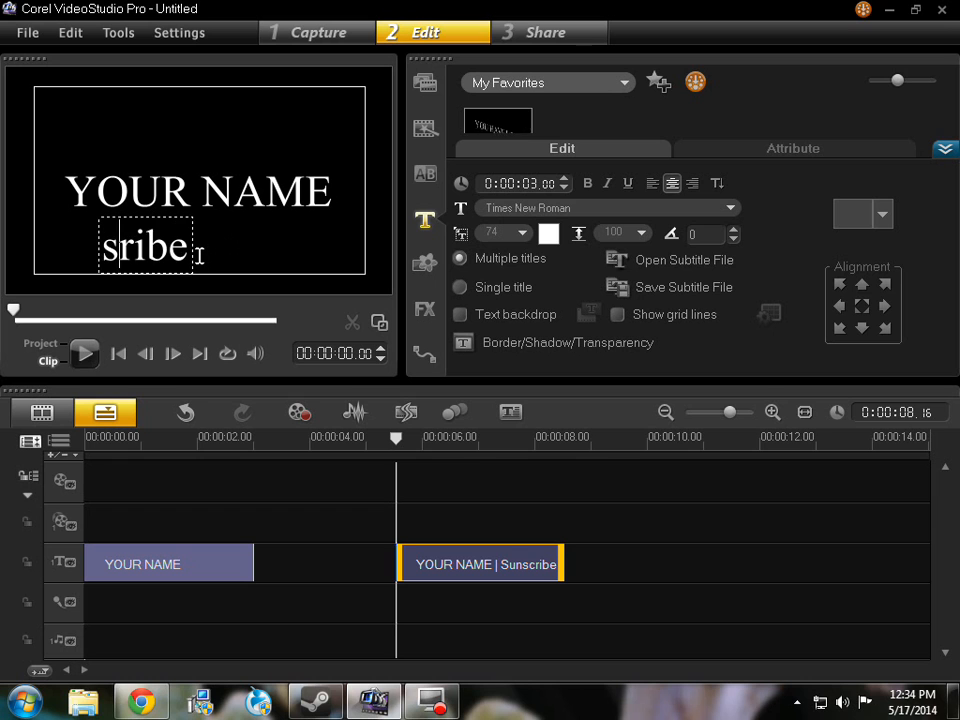
type("SUN")
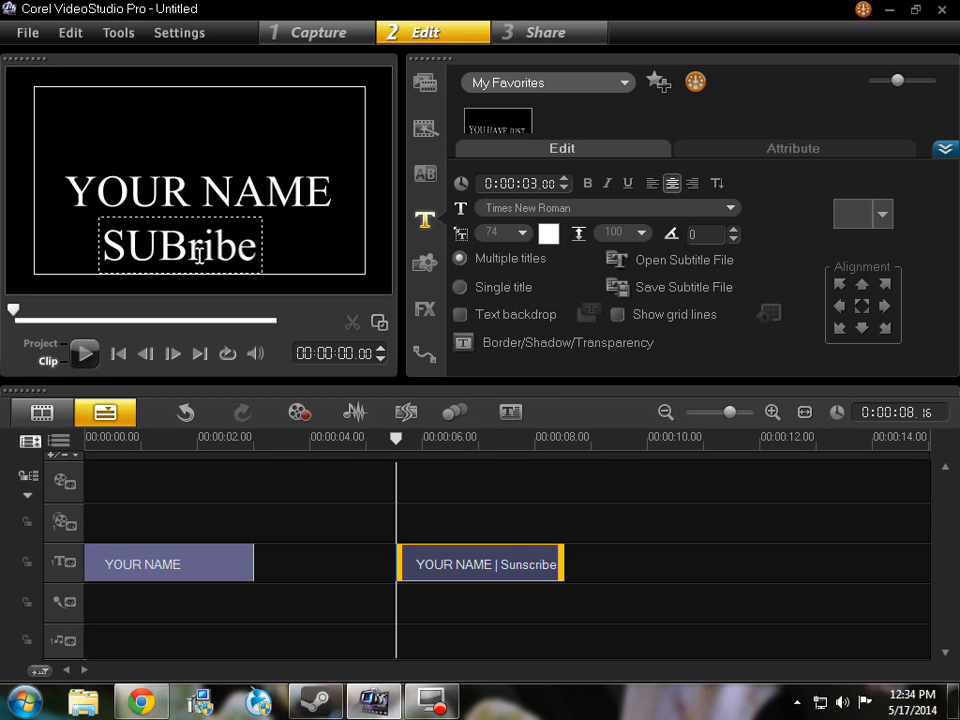
type("SC")
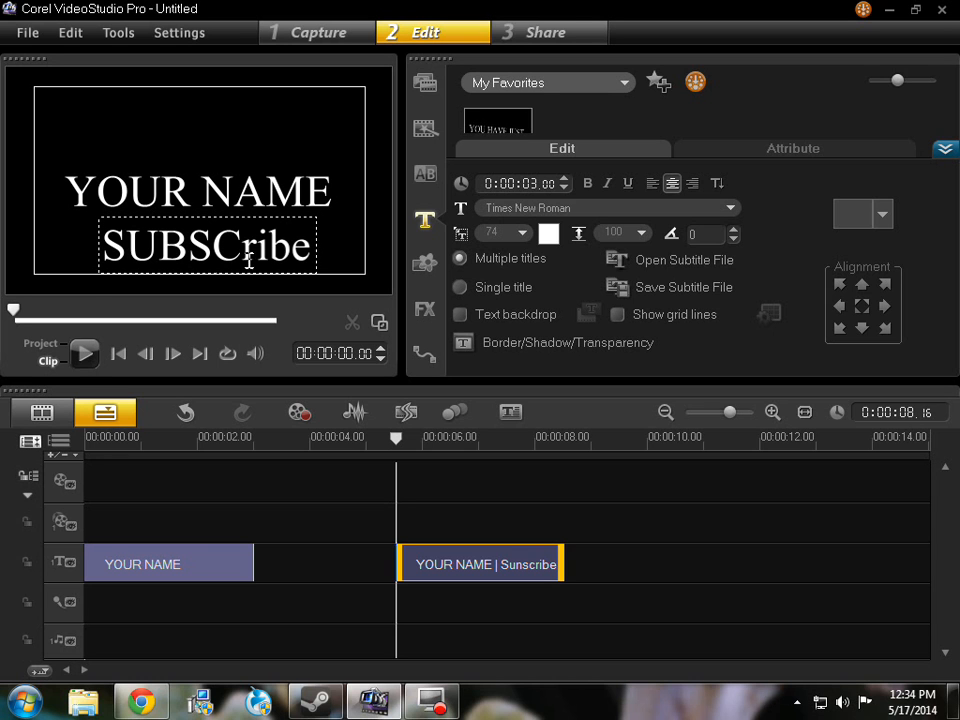
key("Backspace")
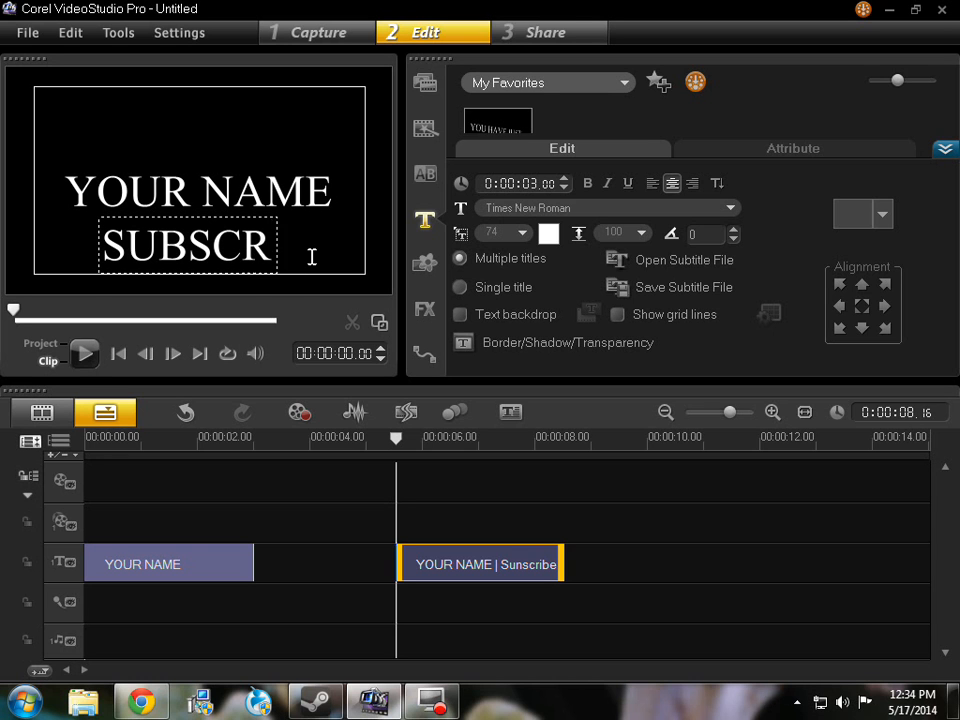
type("IBE")
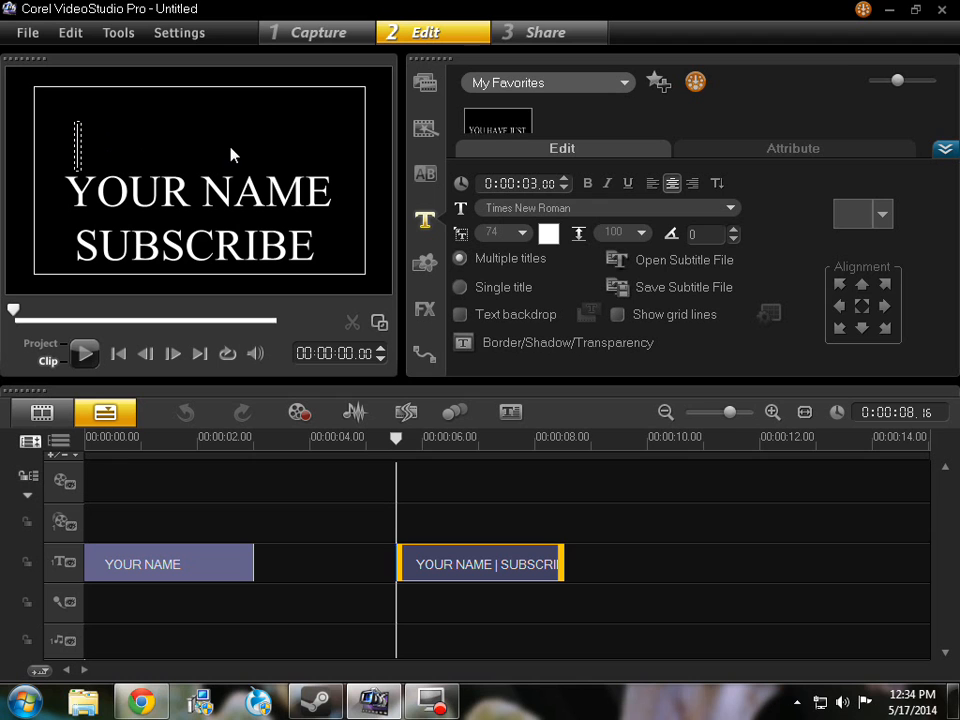
mouse_move(205, 141)
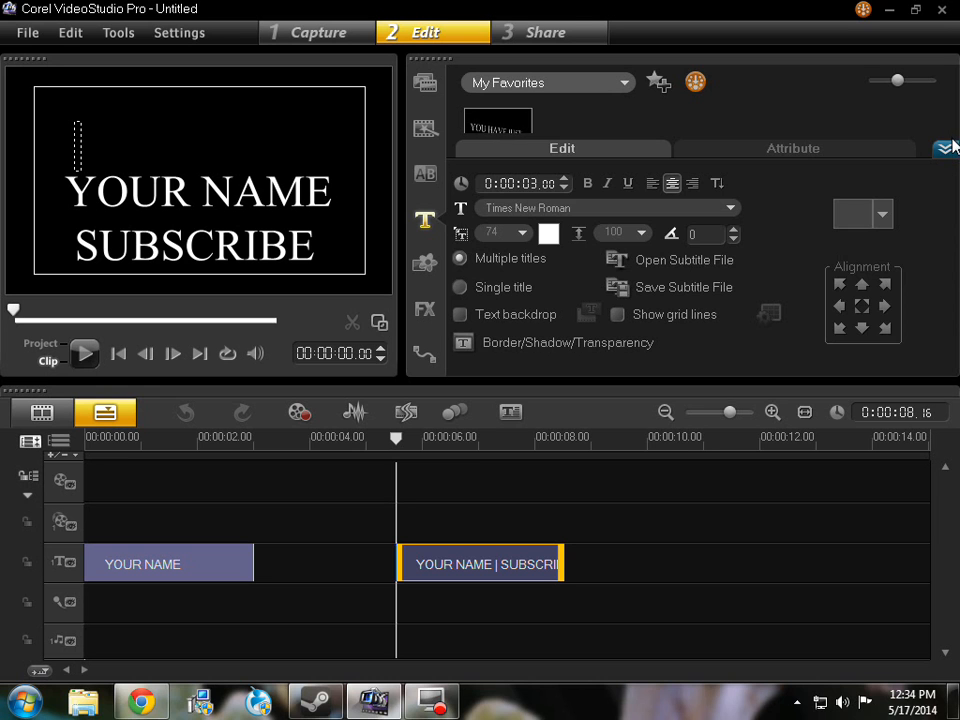
Step: Close the title Options panel and select the first 'YOUR NAME' clip
left_click(941, 148)
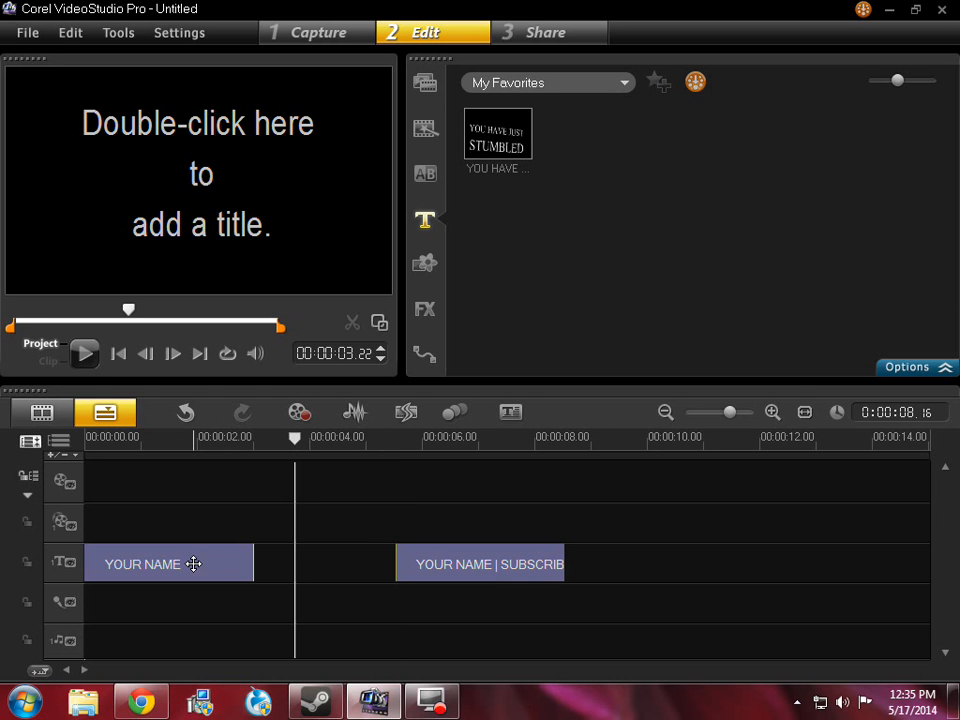
left_click(168, 563)
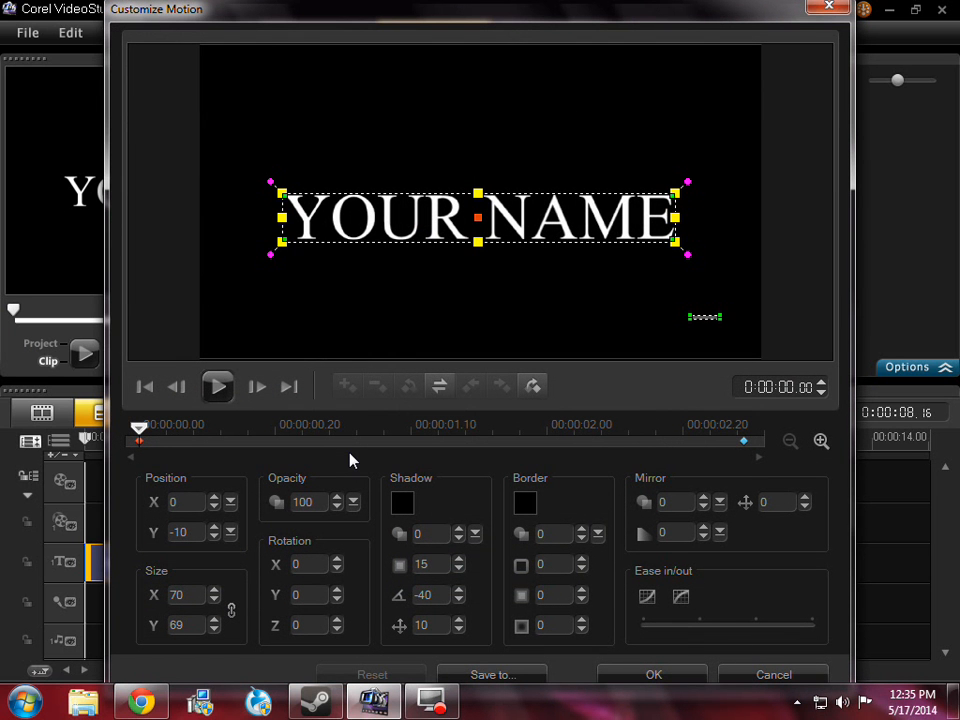
mouse_move(343, 460)
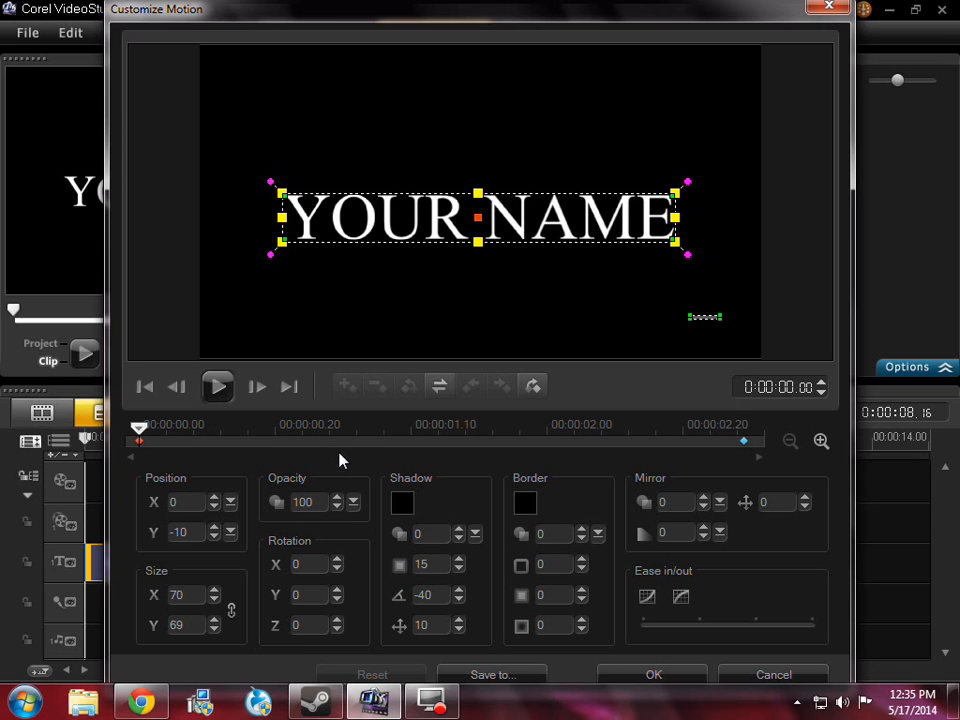
mouse_move(310, 502)
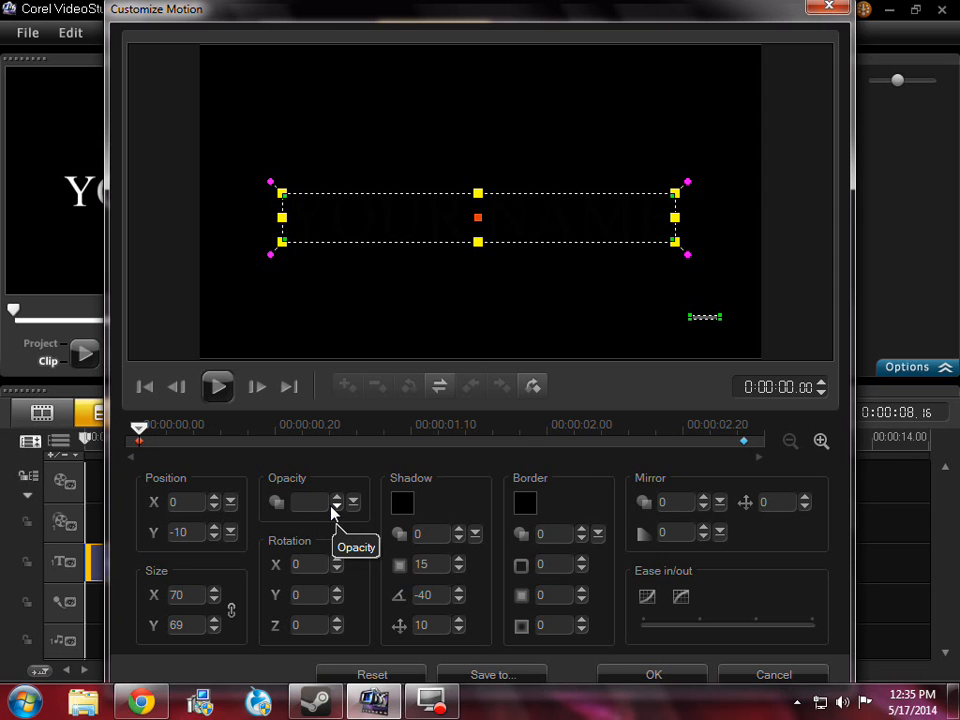
Step: Set the custom motion's starting X rotation to 100 and confirm with OK
left_click(337, 497)
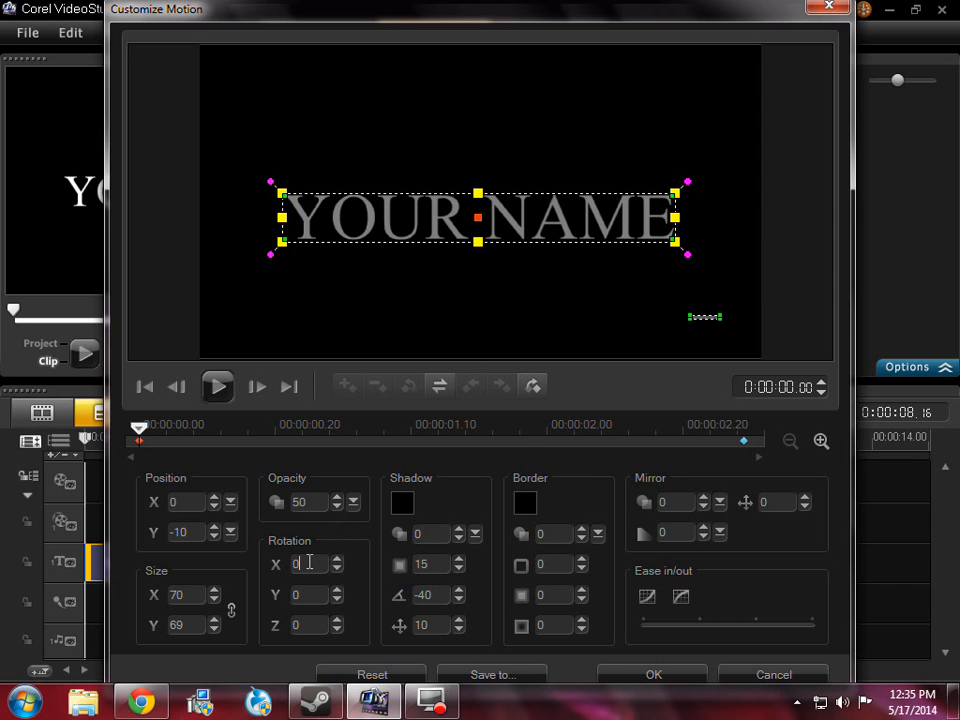
type("100")
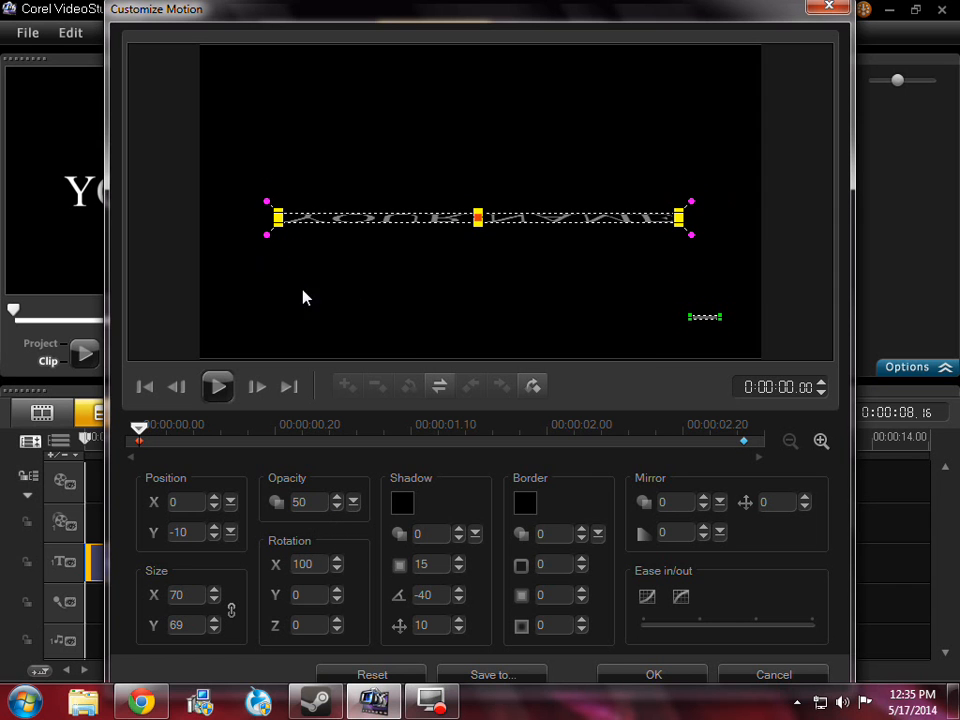
left_click(217, 387)
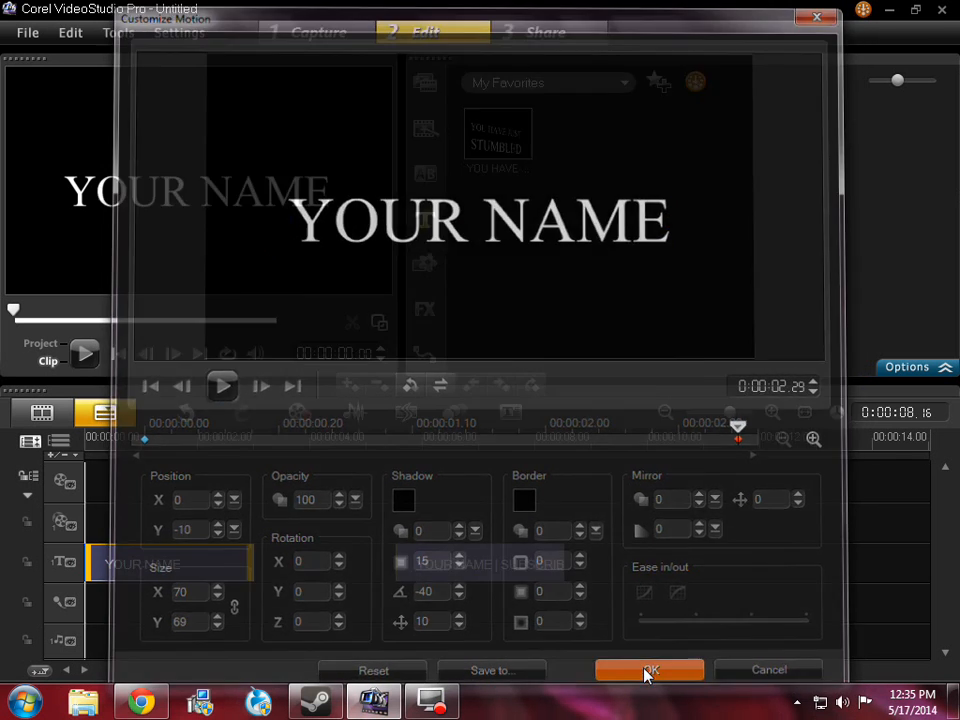
left_click(649, 669)
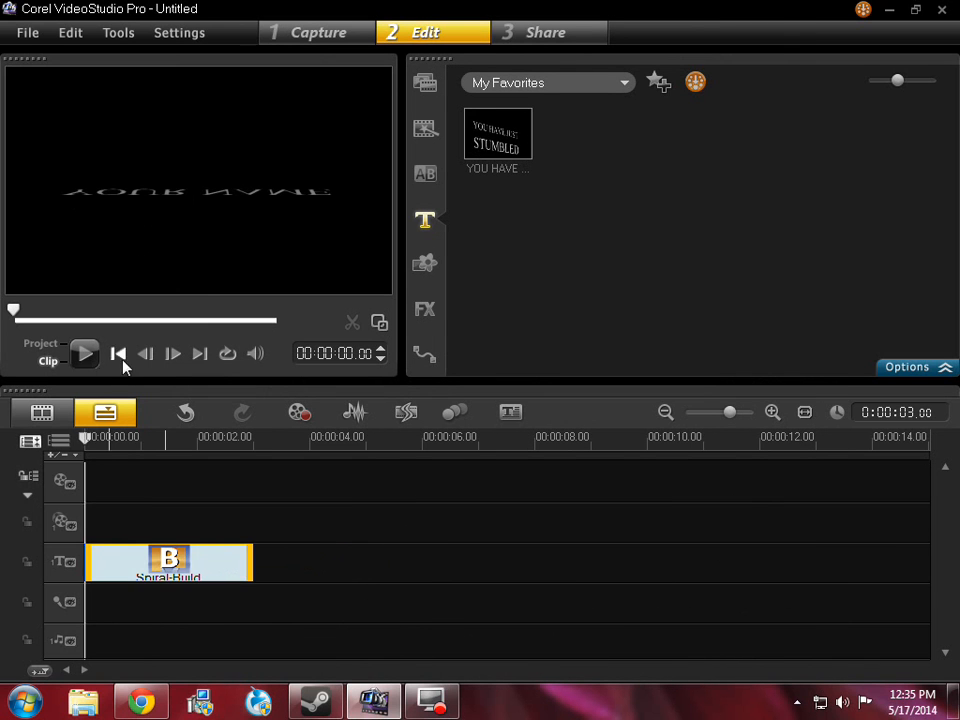
Step: Preview the mask title effect on the first 'YOUR NAME' clip, pausing and replaying it
left_click(84, 353)
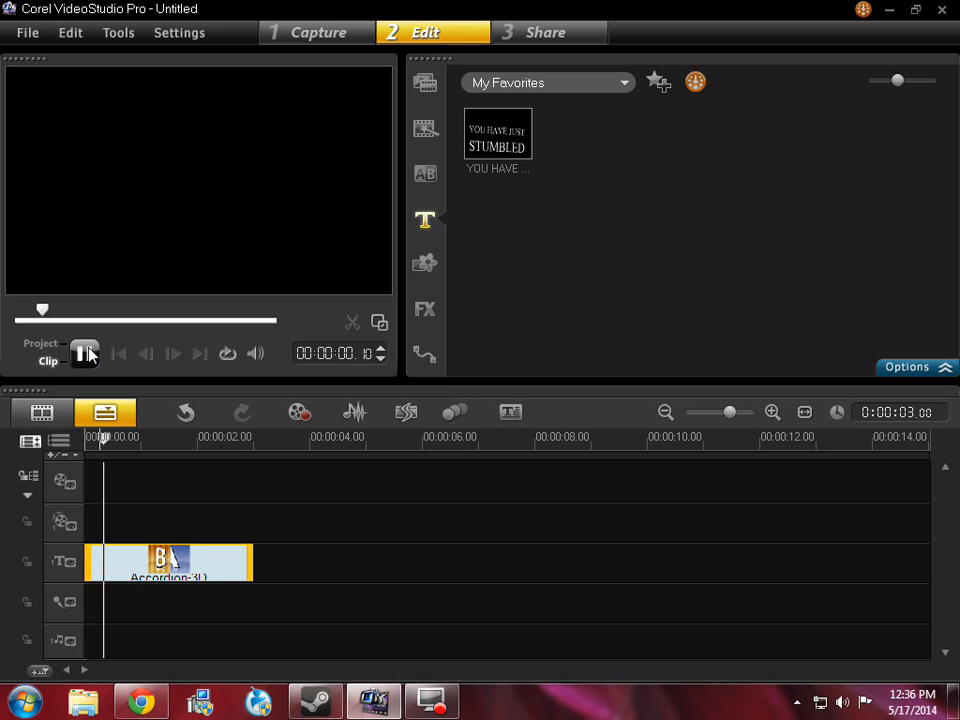
left_click(85, 353)
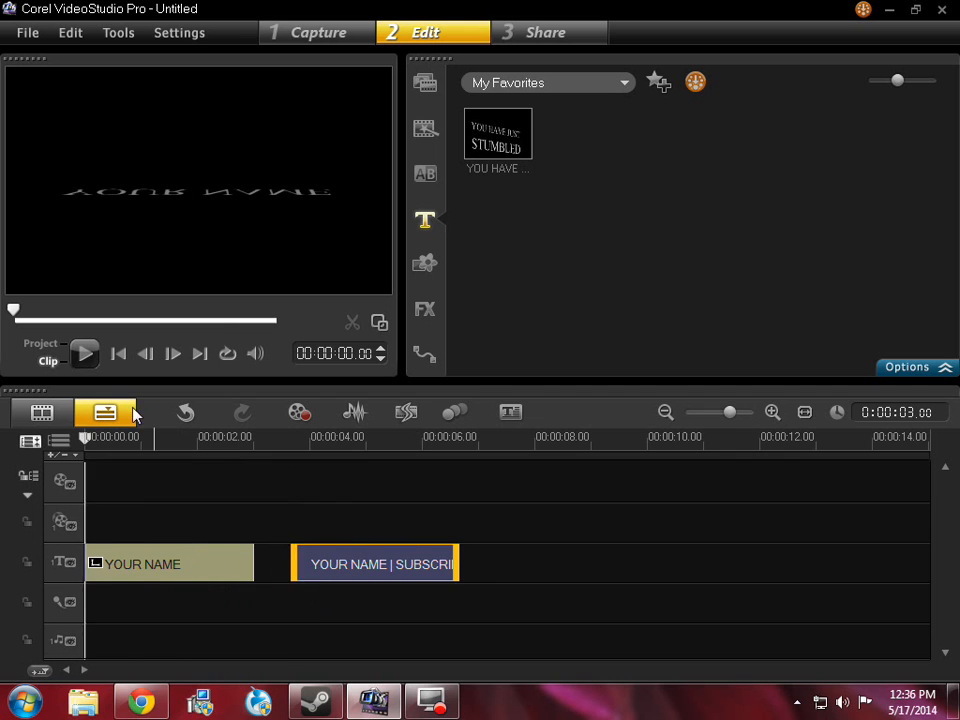
left_click(84, 353)
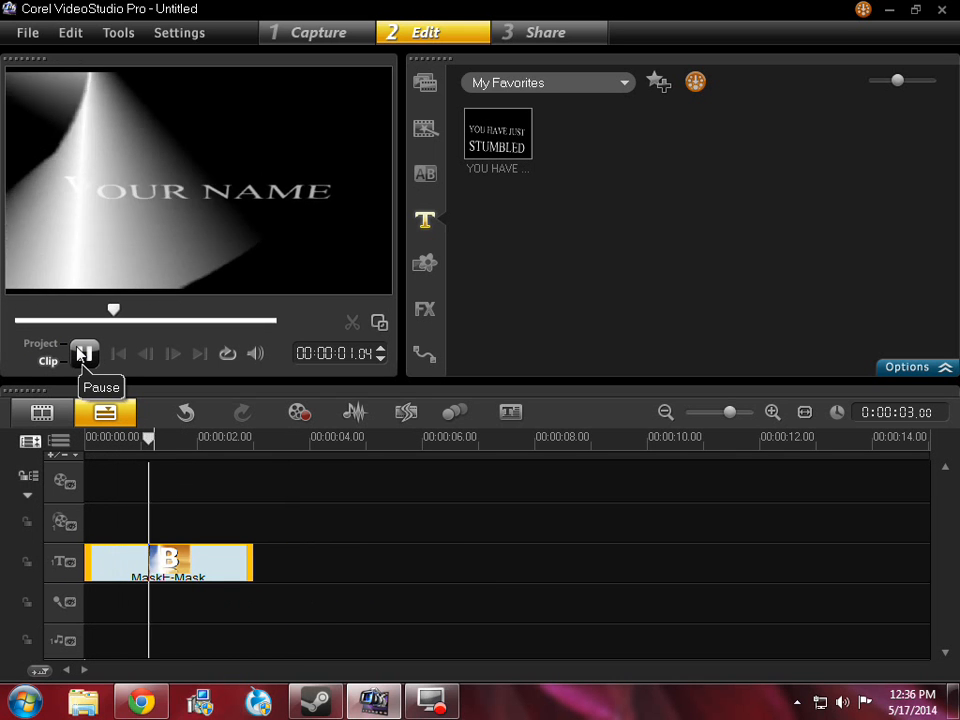